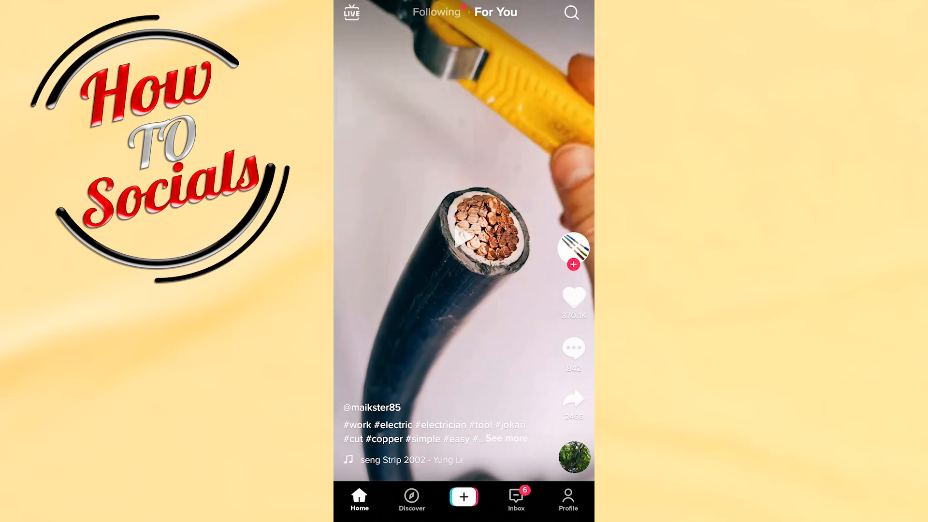
Go from your profile's menu to Settings and privacy, down to the Support section.
{"action": "left_click", "coordinate": [568, 495]}
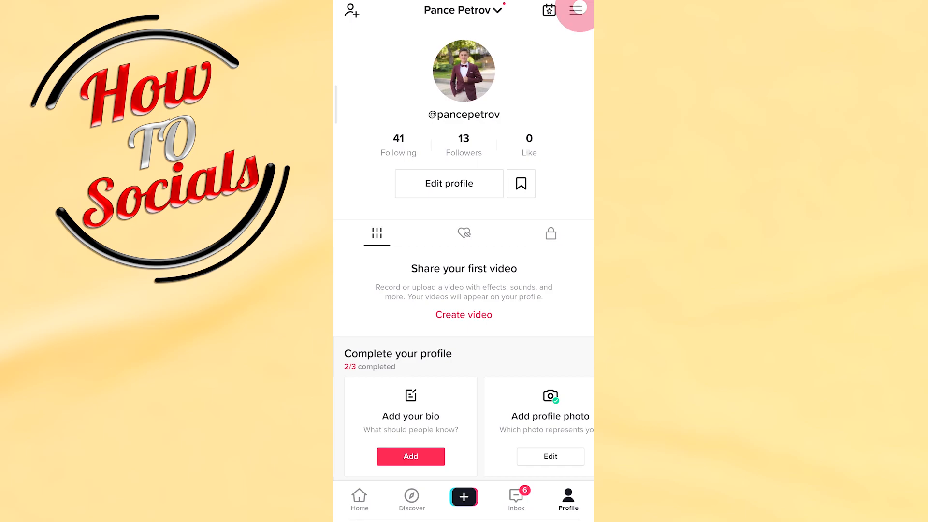
{"action": "left_click", "coordinate": [577, 9]}
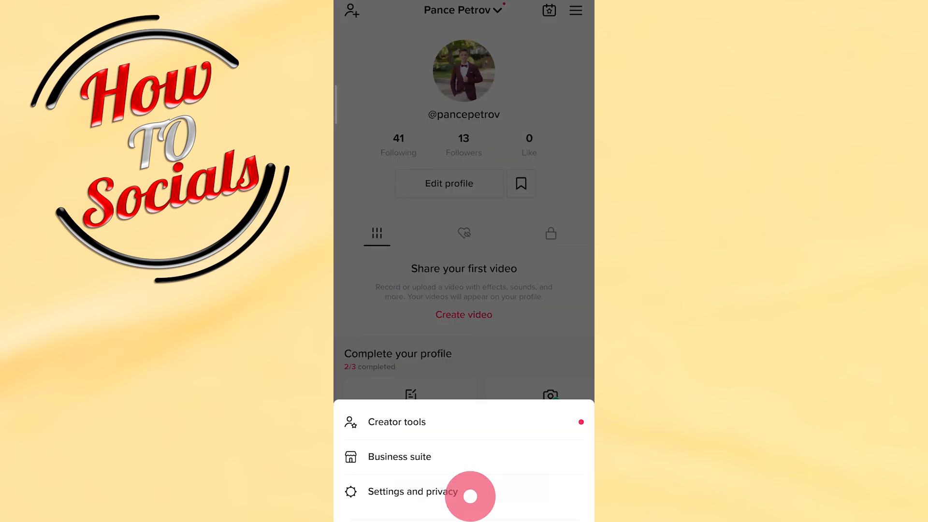
{"action": "left_click", "coordinate": [414, 492]}
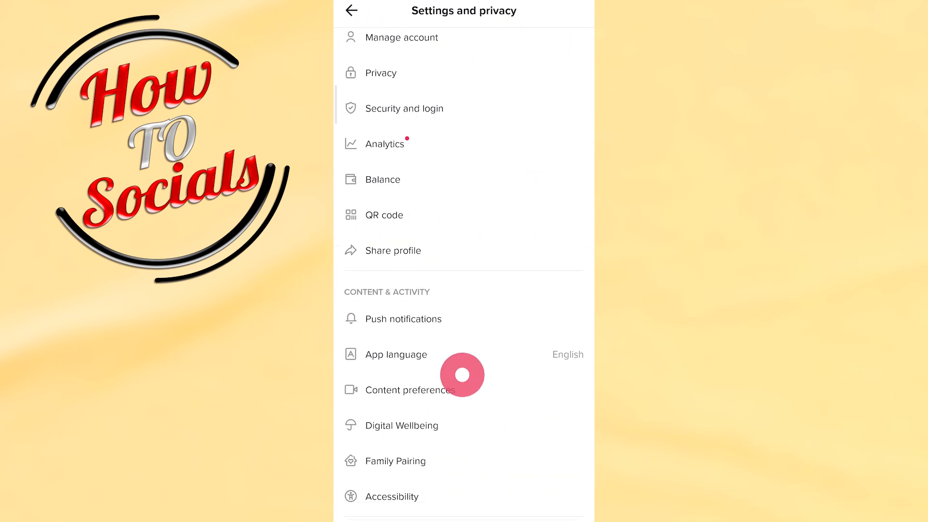
{"action": "scroll", "scroll_direction": "down", "scroll_amount": 3}
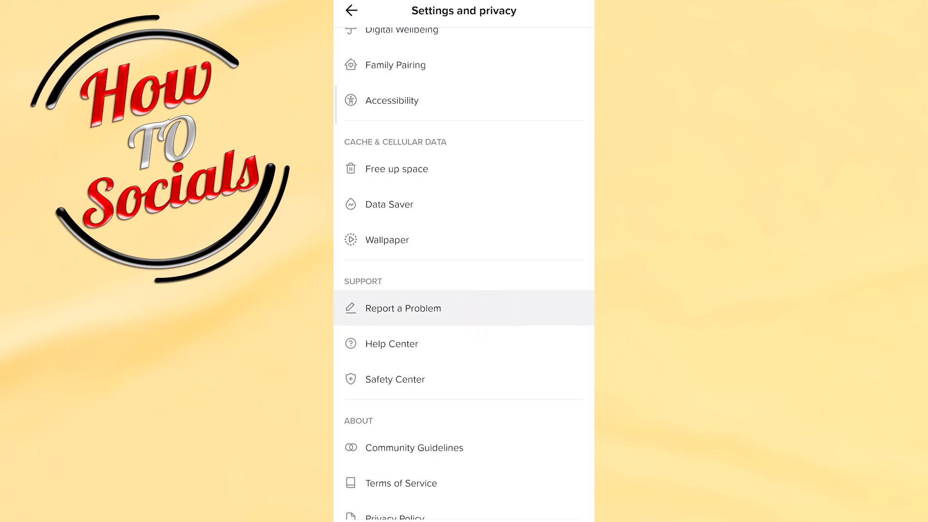
Open Report a problem, scroll its help topics, and pick Account and profile.
{"action": "left_click", "coordinate": [403, 308]}
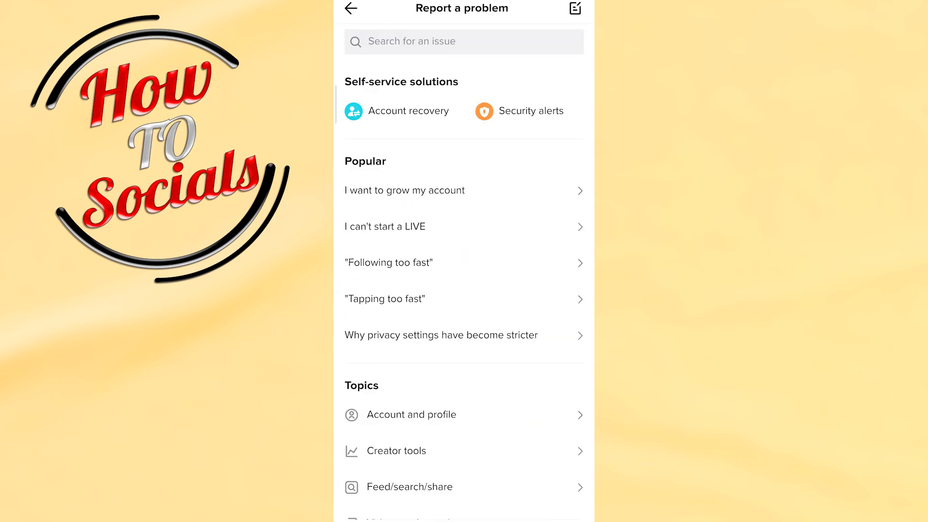
{"action": "scroll", "scroll_direction": "down", "scroll_amount": 3}
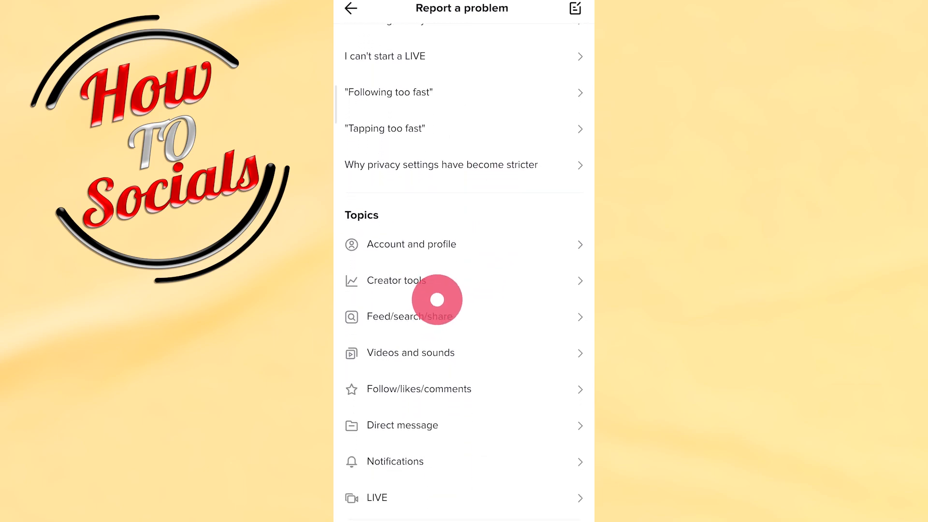
{"action": "scroll", "scroll_direction": "down", "scroll_amount": 3}
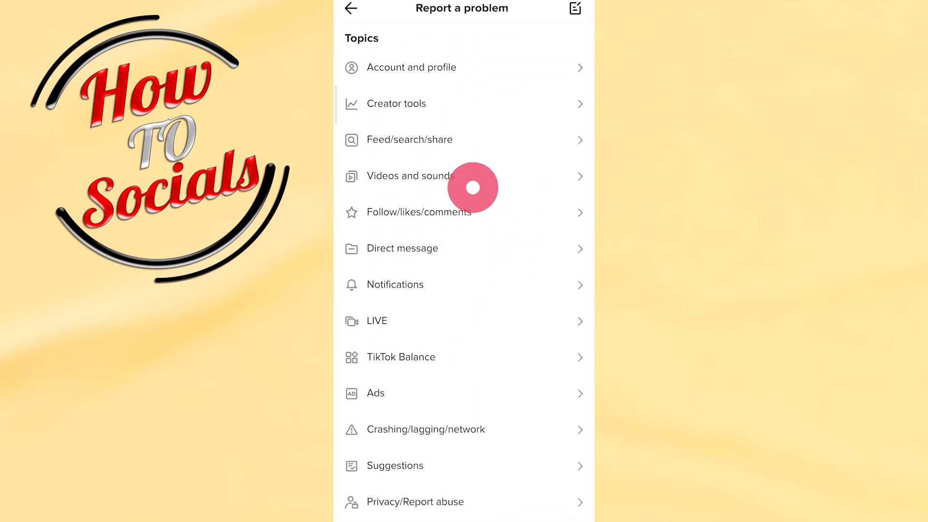
{"action": "scroll", "scroll_direction": "down", "scroll_amount": 3}
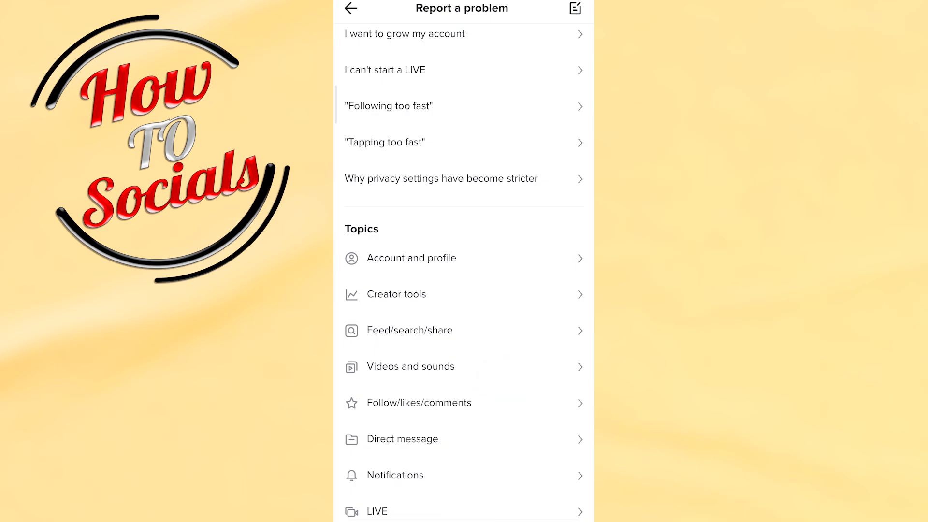
{"action": "left_click", "coordinate": [439, 262]}
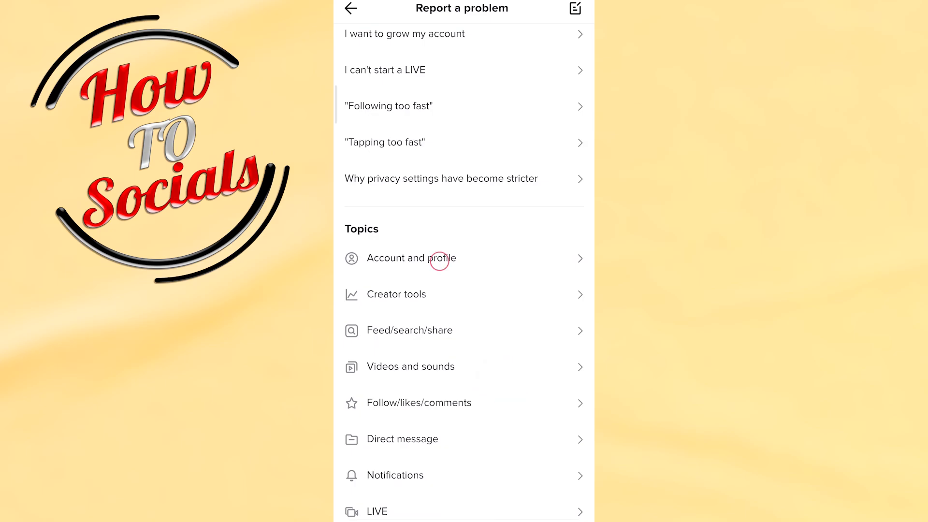
In Account and profile, expand Create an account and Manage account, then scroll to Other.
{"action": "left_click", "coordinate": [411, 258]}
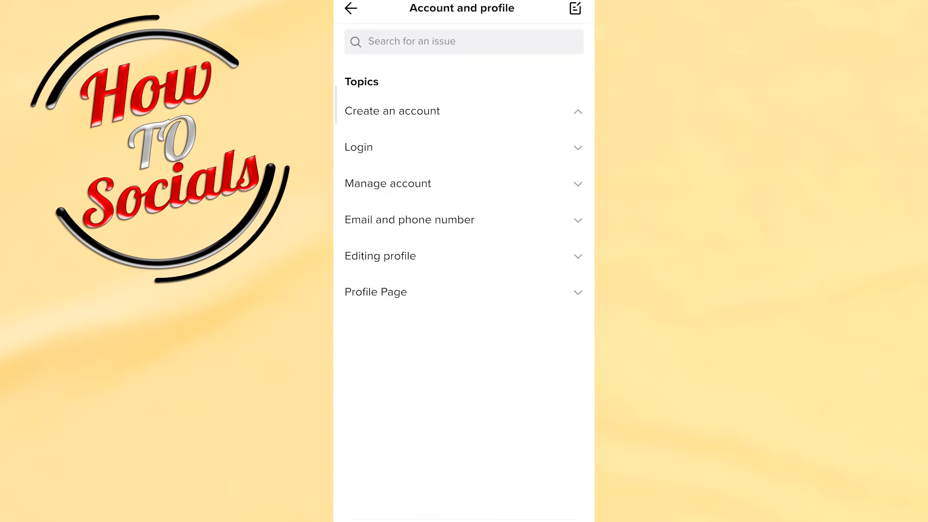
{"action": "left_click", "coordinate": [392, 110]}
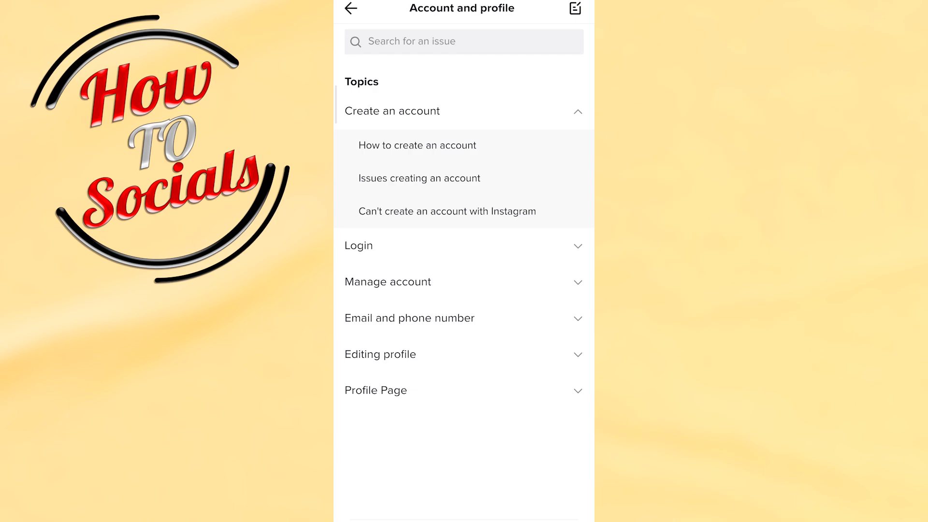
{"action": "left_click", "coordinate": [388, 282]}
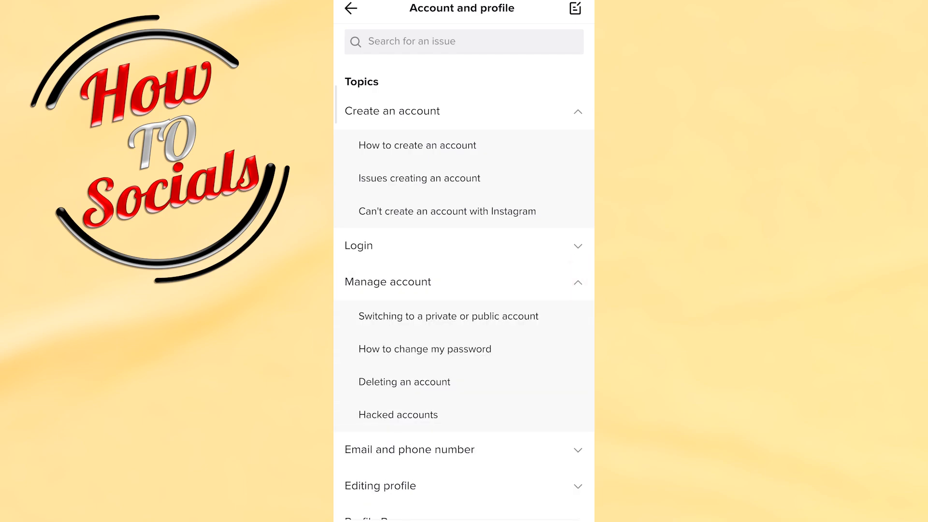
{"action": "scroll", "scroll_direction": "down", "scroll_amount": 3}
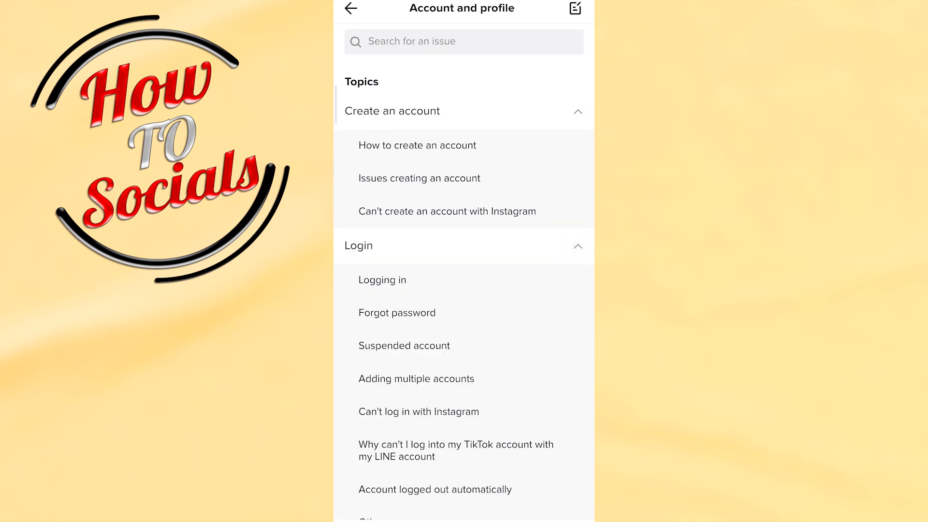
{"action": "scroll", "scroll_direction": "down", "scroll_amount": 3}
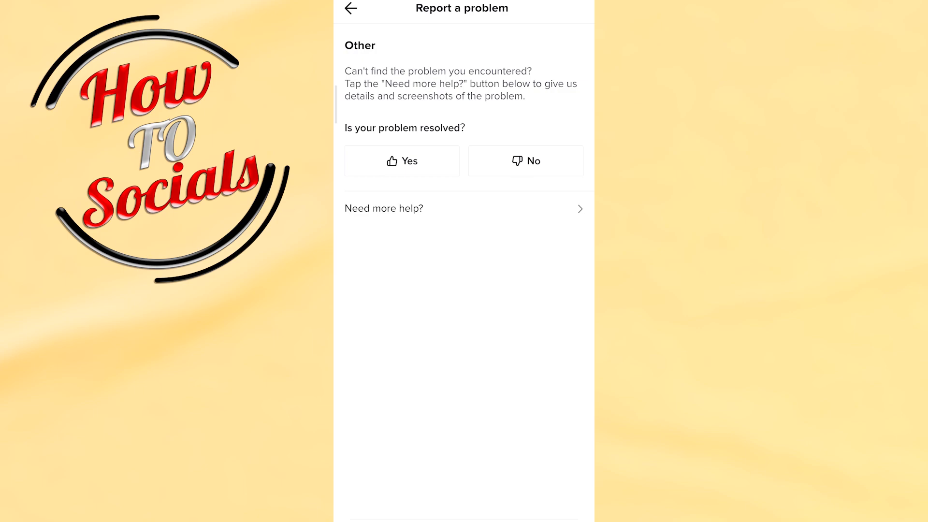
{"action": "left_click", "coordinate": [463, 208]}
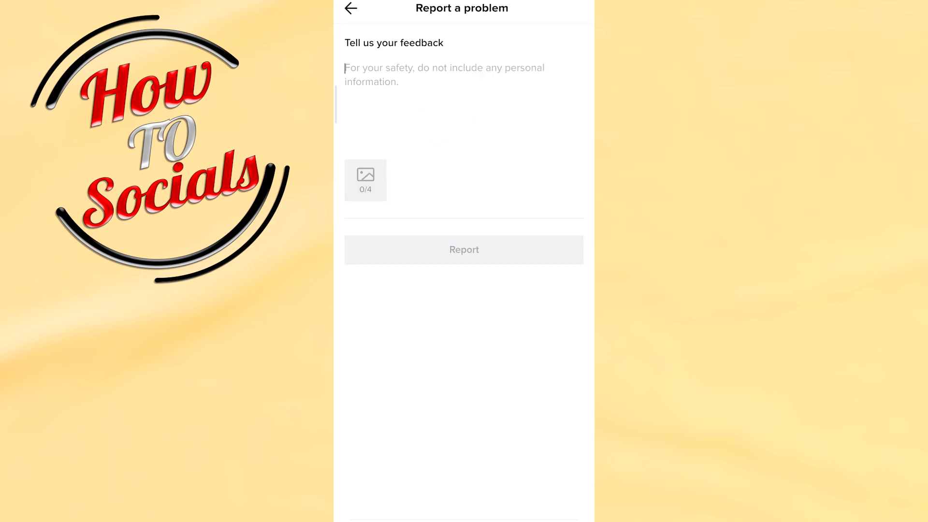
{"action": "type", "text": "Hi"}
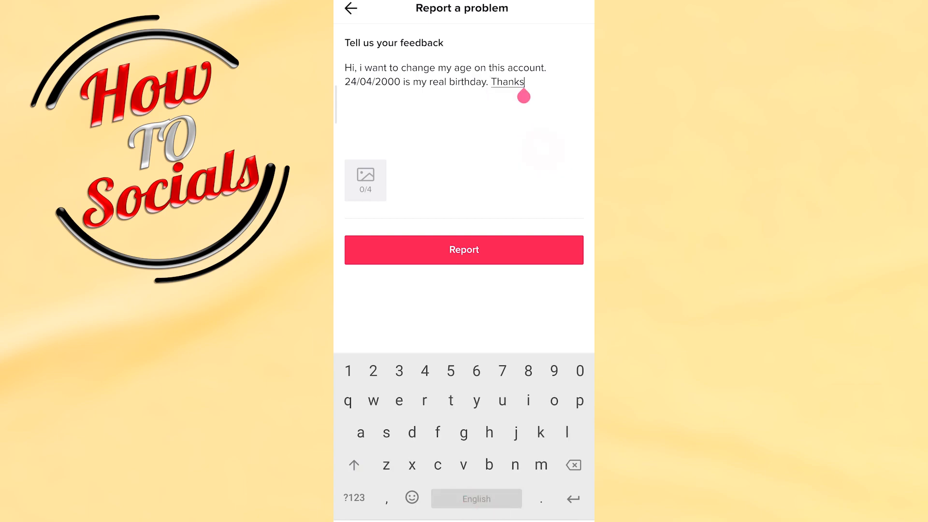
{"action": "left_click", "coordinate": [466, 258]}
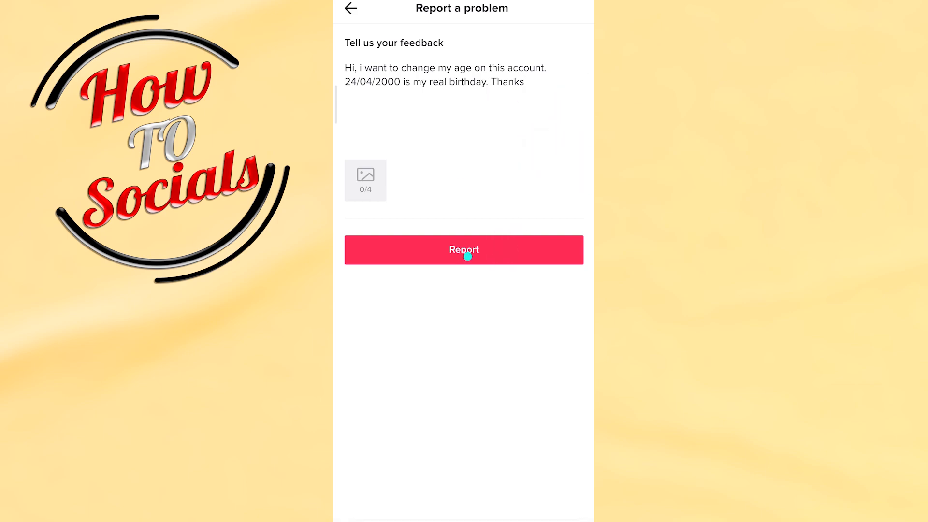
Send the age-change report and view the Your feedback thread with its thank-you reply.
{"action": "left_click", "coordinate": [464, 250]}
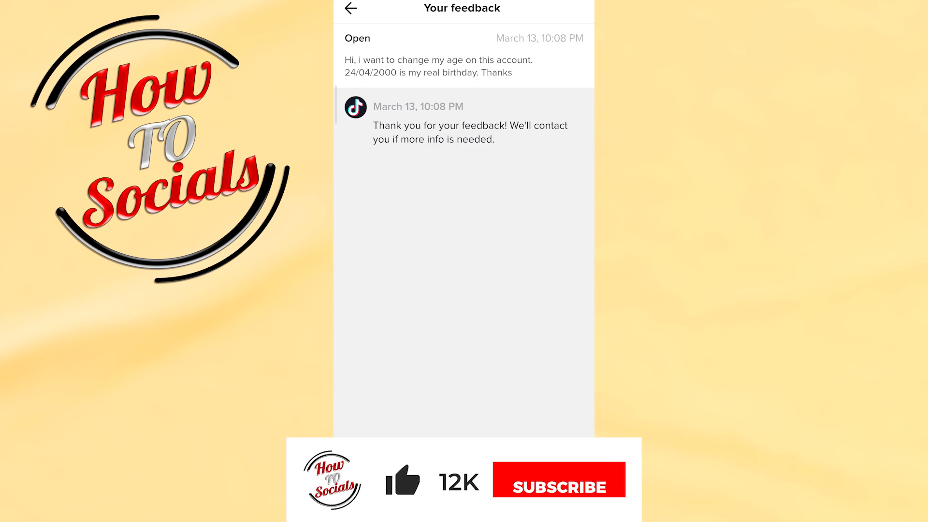
{"action": "left_click", "coordinate": [557, 486]}
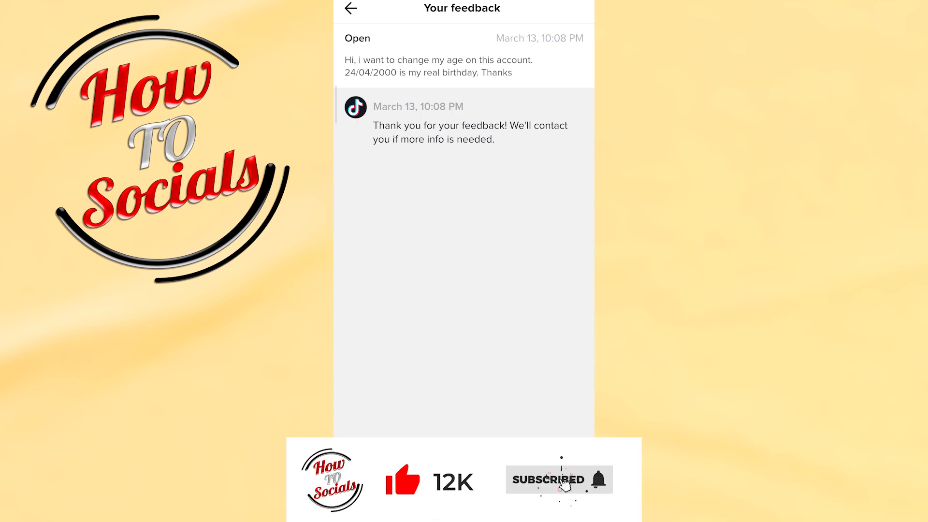